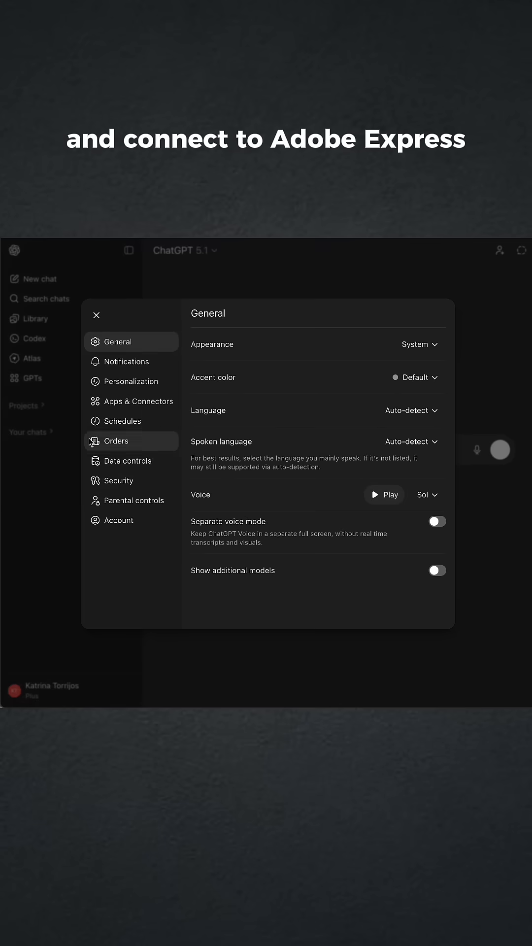
- Link the Adobe Express app to the ChatGPT account from its app details
{"action": "left_click", "coordinate": [132, 401]}
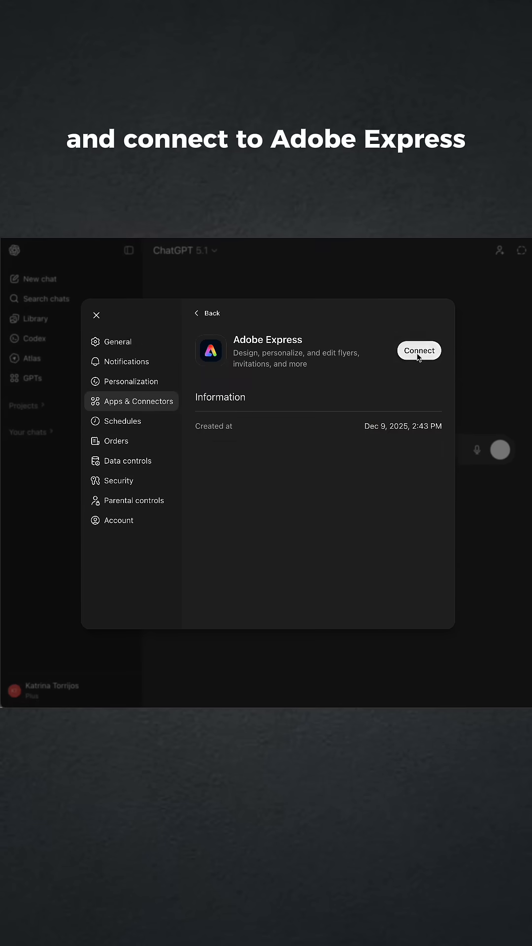
{"action": "left_click", "coordinate": [419, 350]}
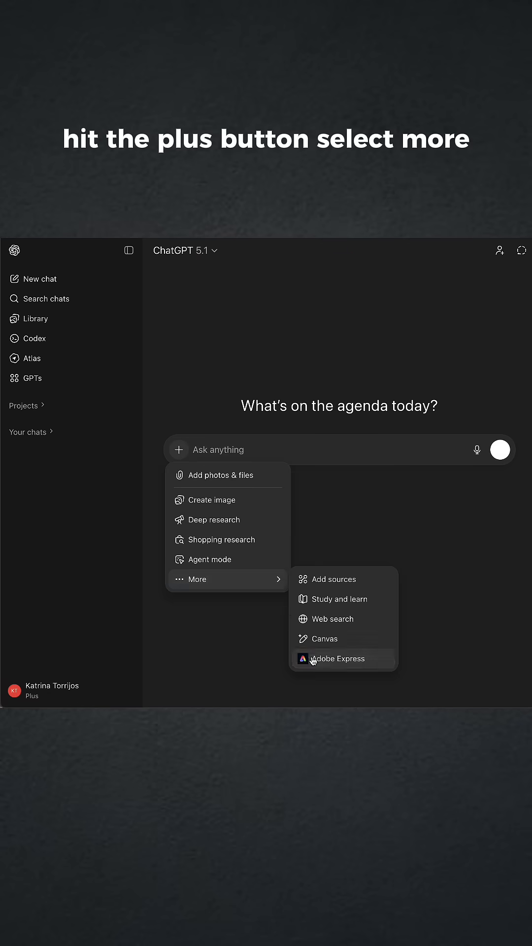
- Send Adobe Express a prompt asking for holiday card templates with a green color theme
{"action": "left_click", "coordinate": [338, 659]}
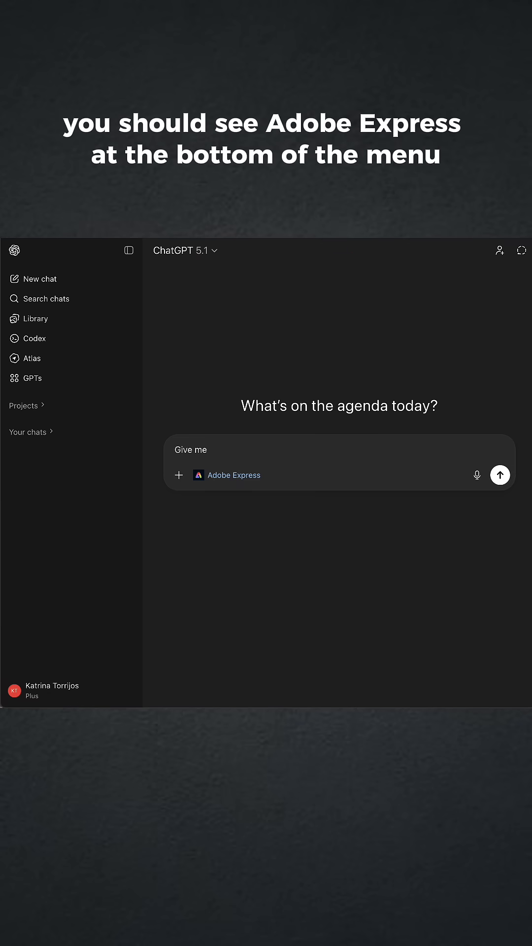
{"action": "type", "text": "templates for a holiday"}
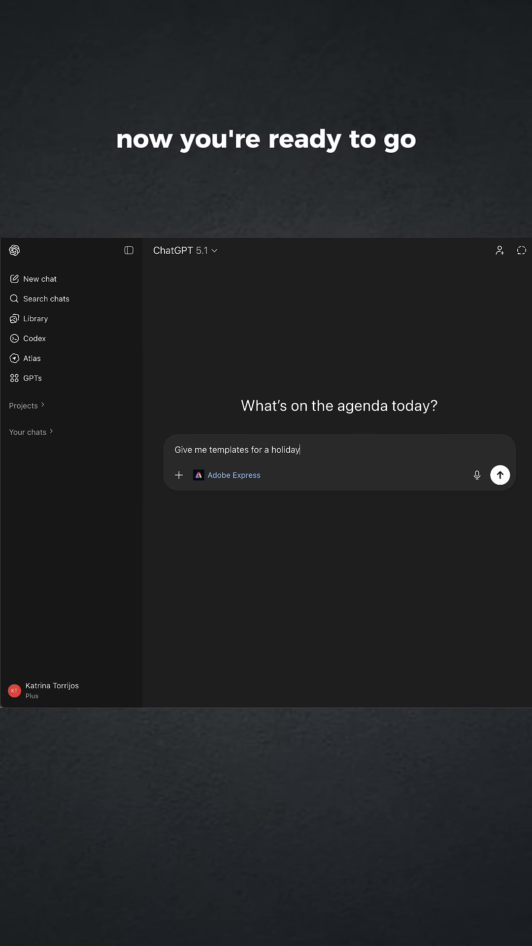
{"action": "type", "text": "card with a green color the"}
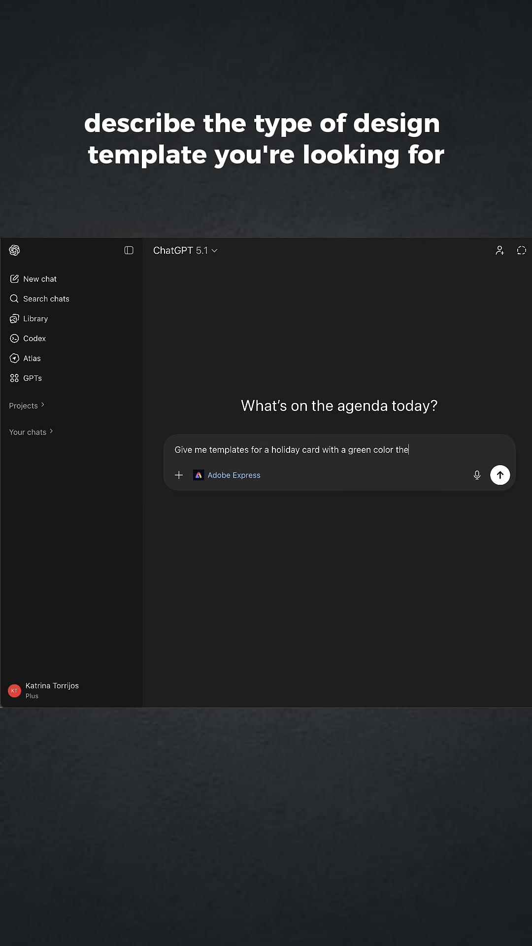
{"action": "left_click", "coordinate": [499, 476]}
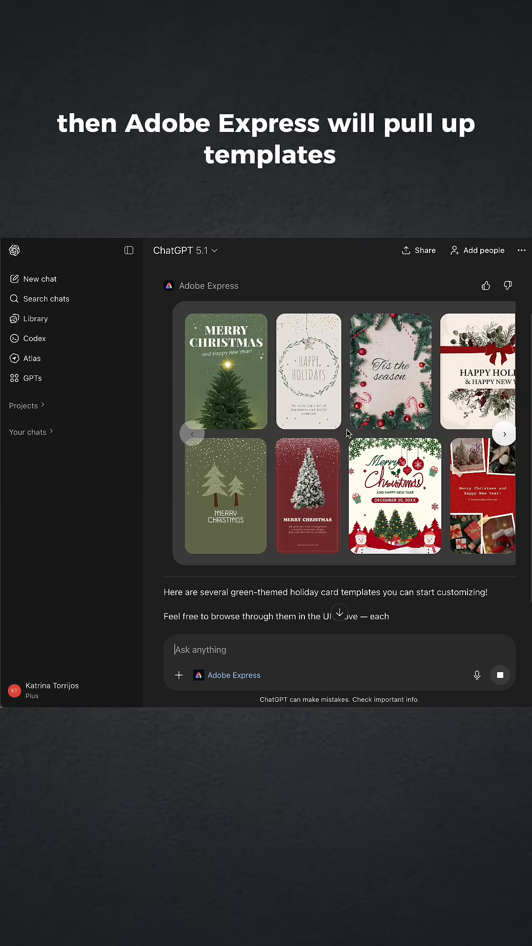
- Preview the Merry Christmas woodland card, request Happy Holidays, then a burgundy red background
{"action": "left_click", "coordinate": [504, 433]}
{"action": "type", "text": "I like the Merry Christmas Wishing you a joyful holiday season template. Can you change \"Merry Christmas\" to Happy Holidays"}
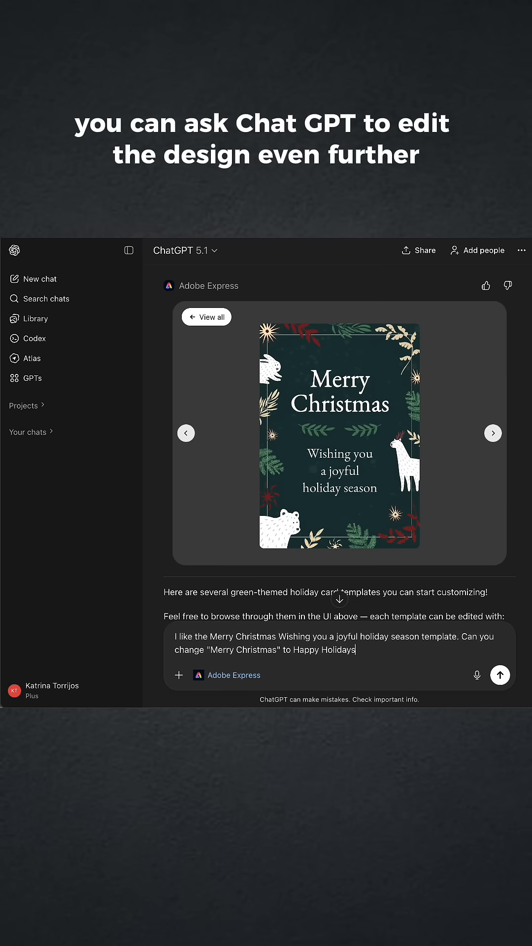
{"action": "left_click", "coordinate": [499, 675]}
{"action": "type", "text": "Lastly, can you change the background to"}
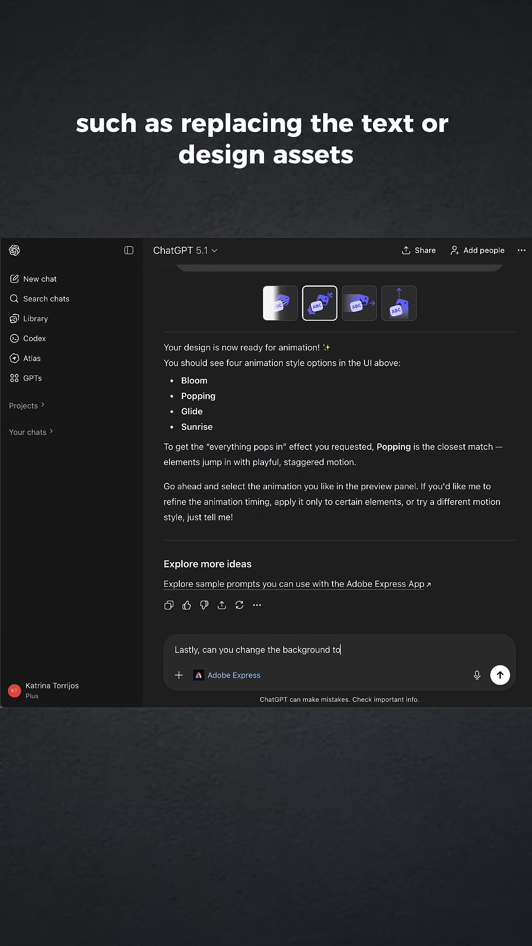
{"action": "left_click", "coordinate": [500, 675]}
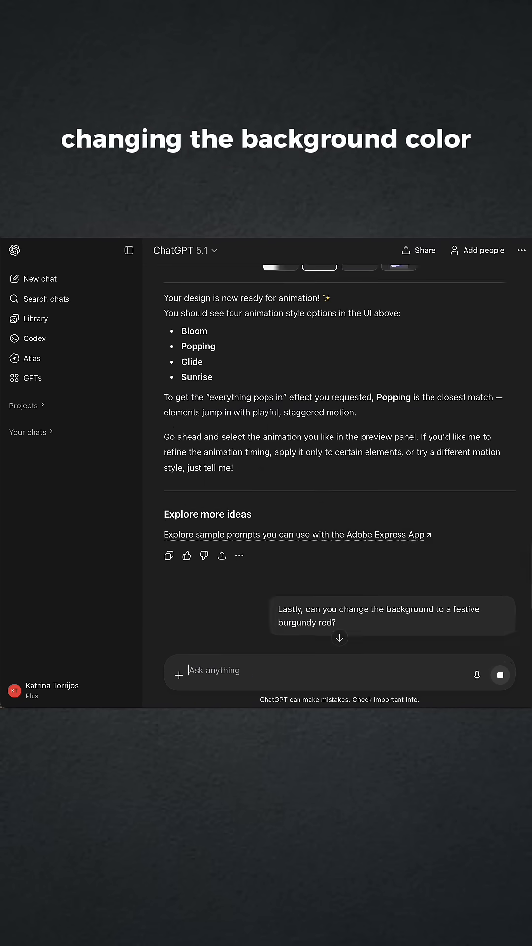